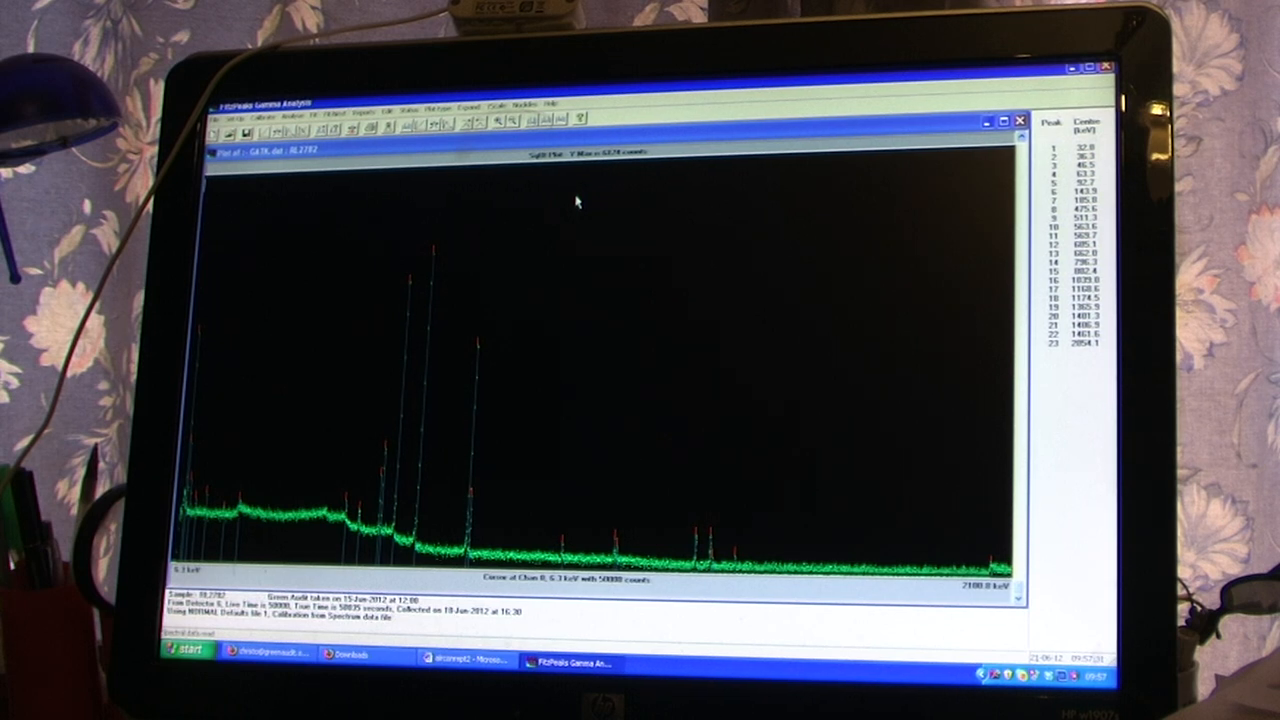
{"action": "mouse_move", "coordinate": [270, 316]}
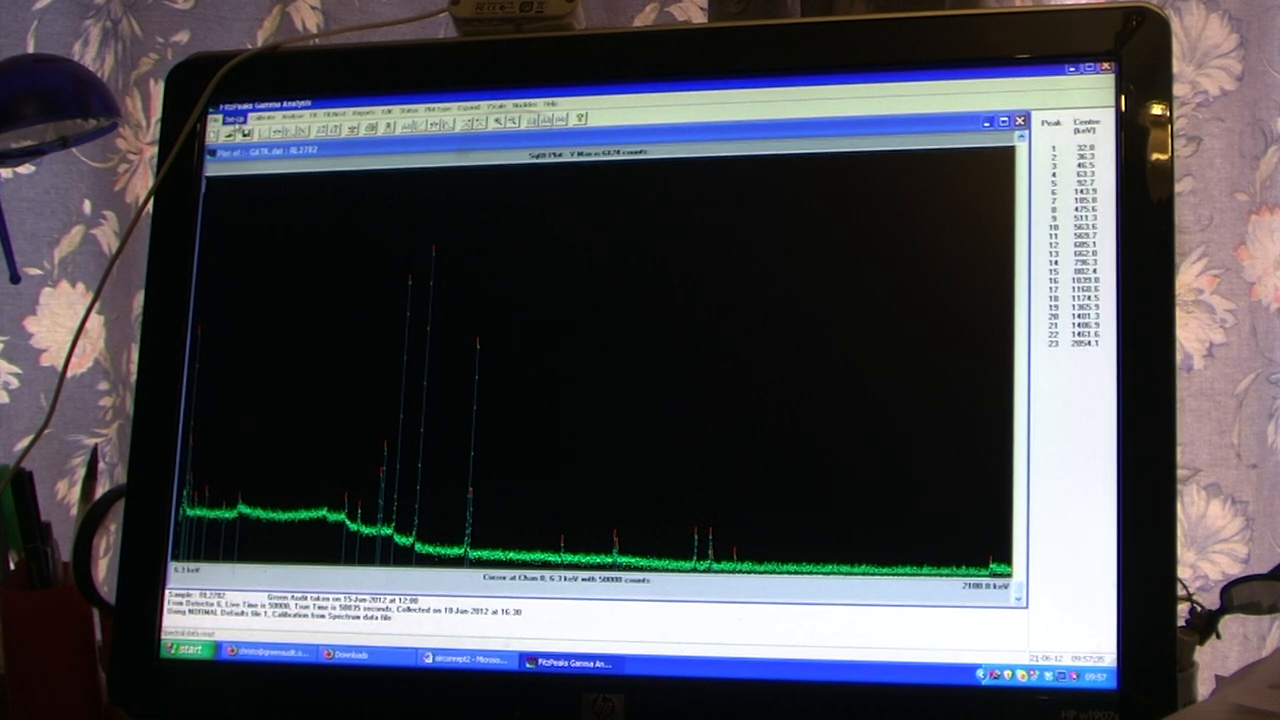
Run the full analysis on the loaded spectrum to produce the radionuclide report
{"action": "left_click", "coordinate": [296, 108]}
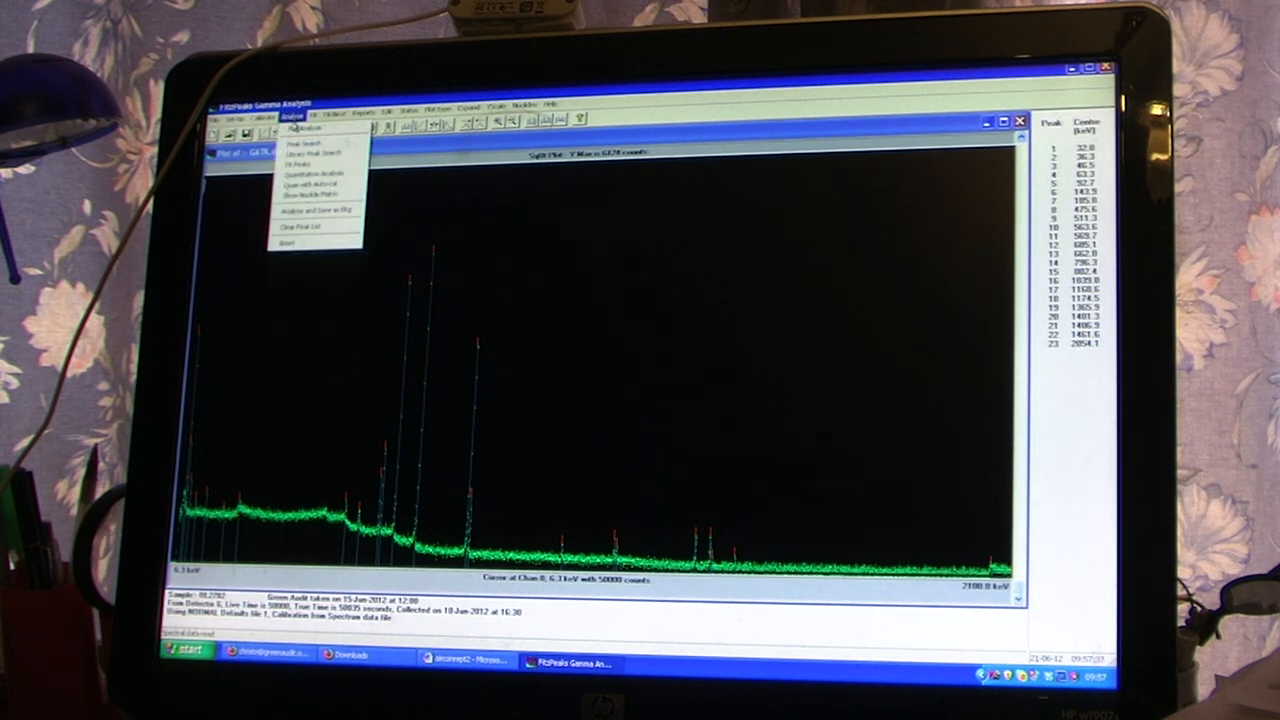
{"action": "left_click", "coordinate": [304, 180]}
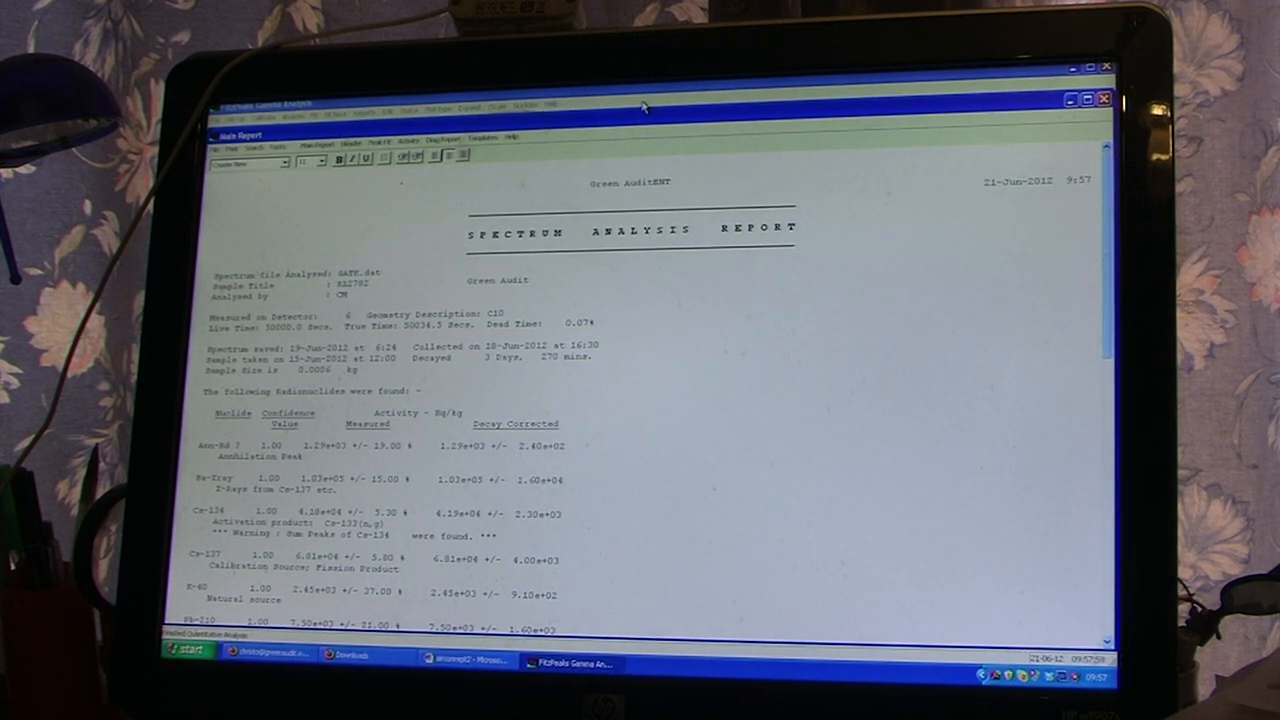
{"action": "mouse_move", "coordinate": [1076, 210]}
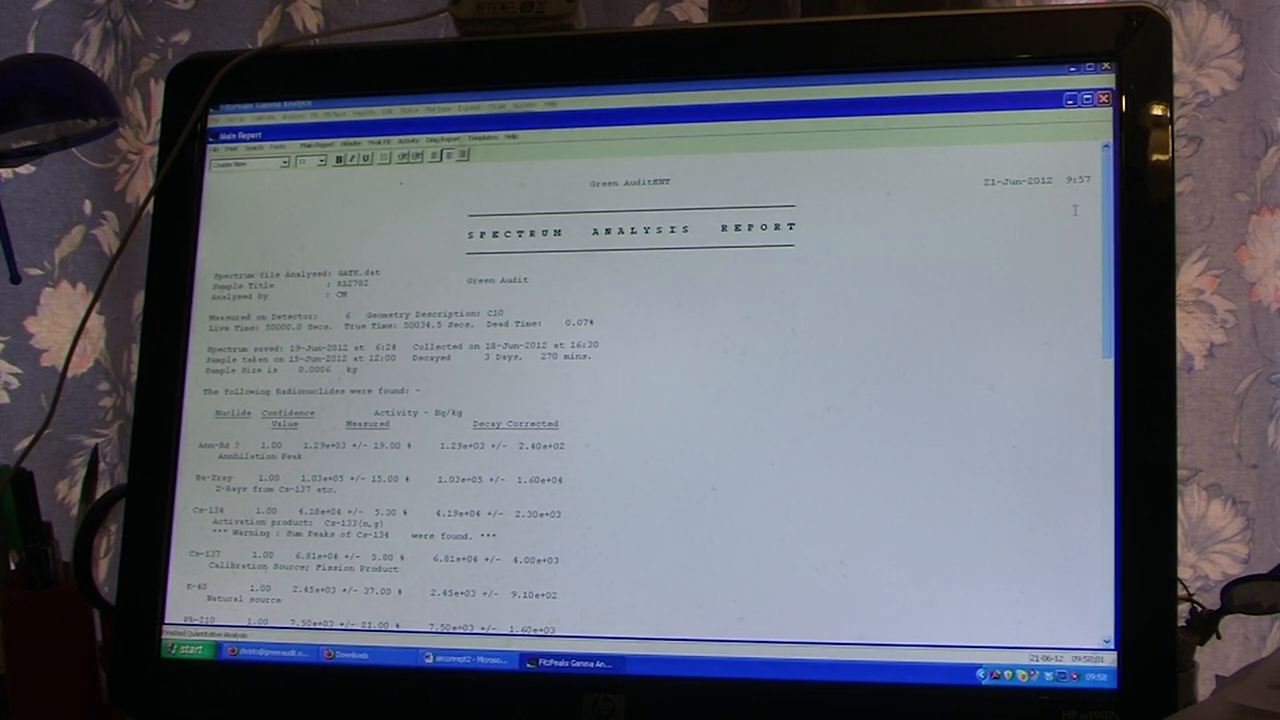
{"action": "scroll", "scroll_direction": "down", "scroll_amount": 3}
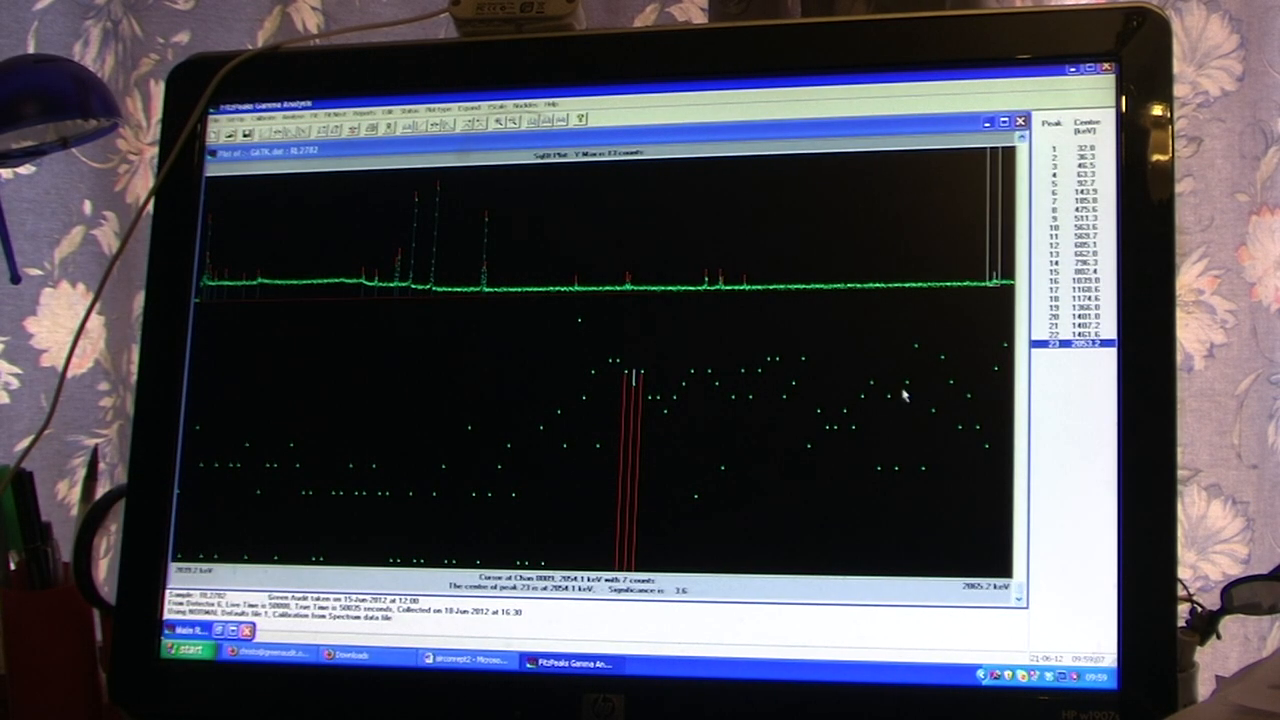
{"action": "mouse_move", "coordinate": [344, 196]}
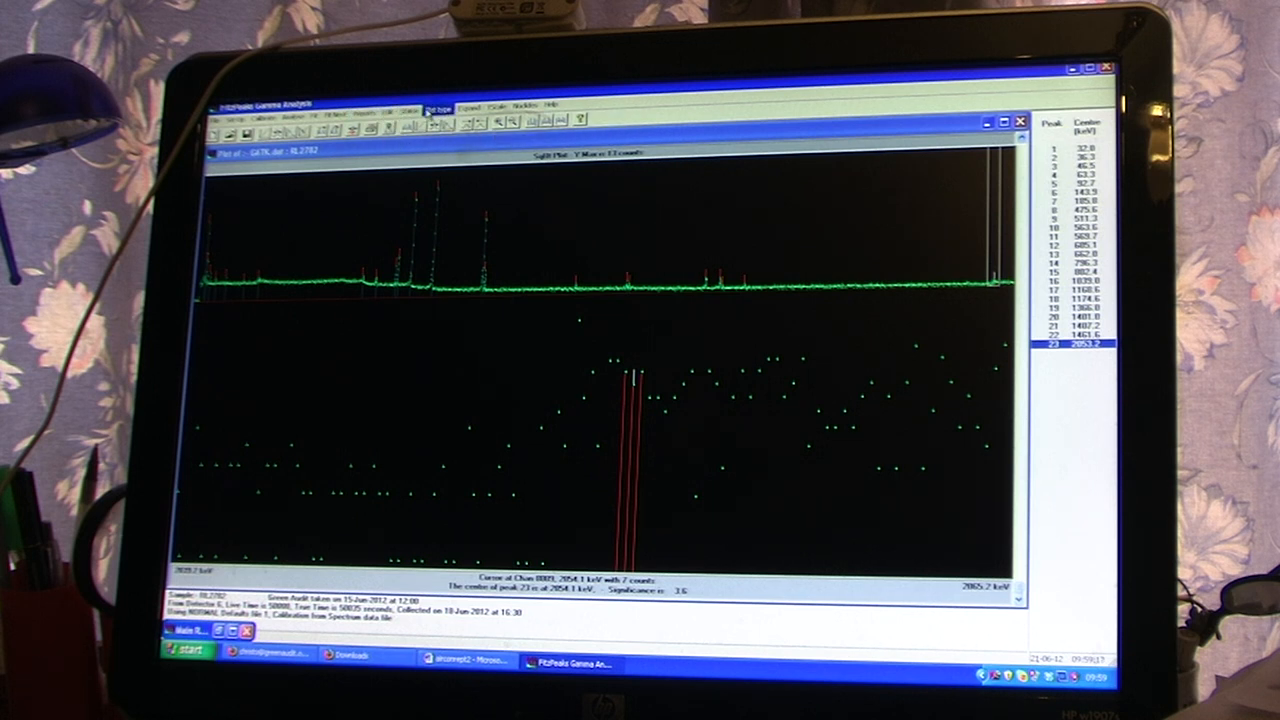
Label the spectrum peaks with their identified nuclide names via the Nuclides menu
{"action": "left_click", "coordinate": [524, 104]}
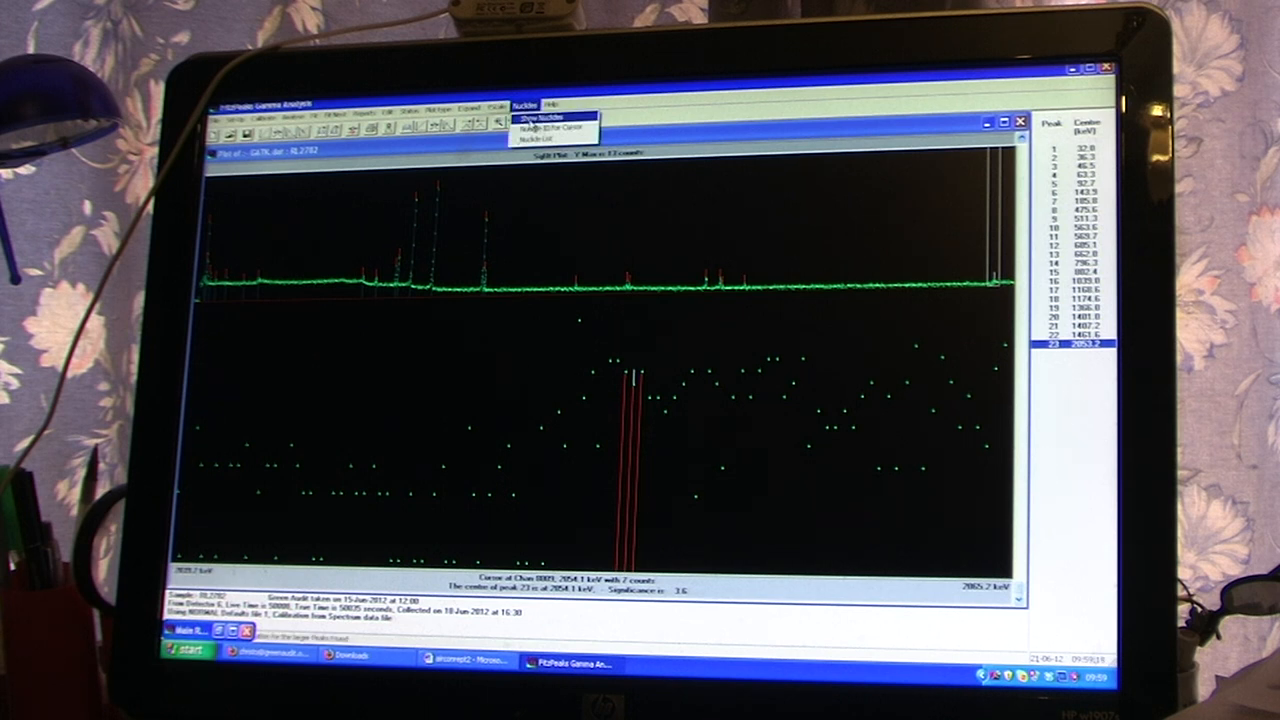
{"action": "left_click", "coordinate": [496, 260]}
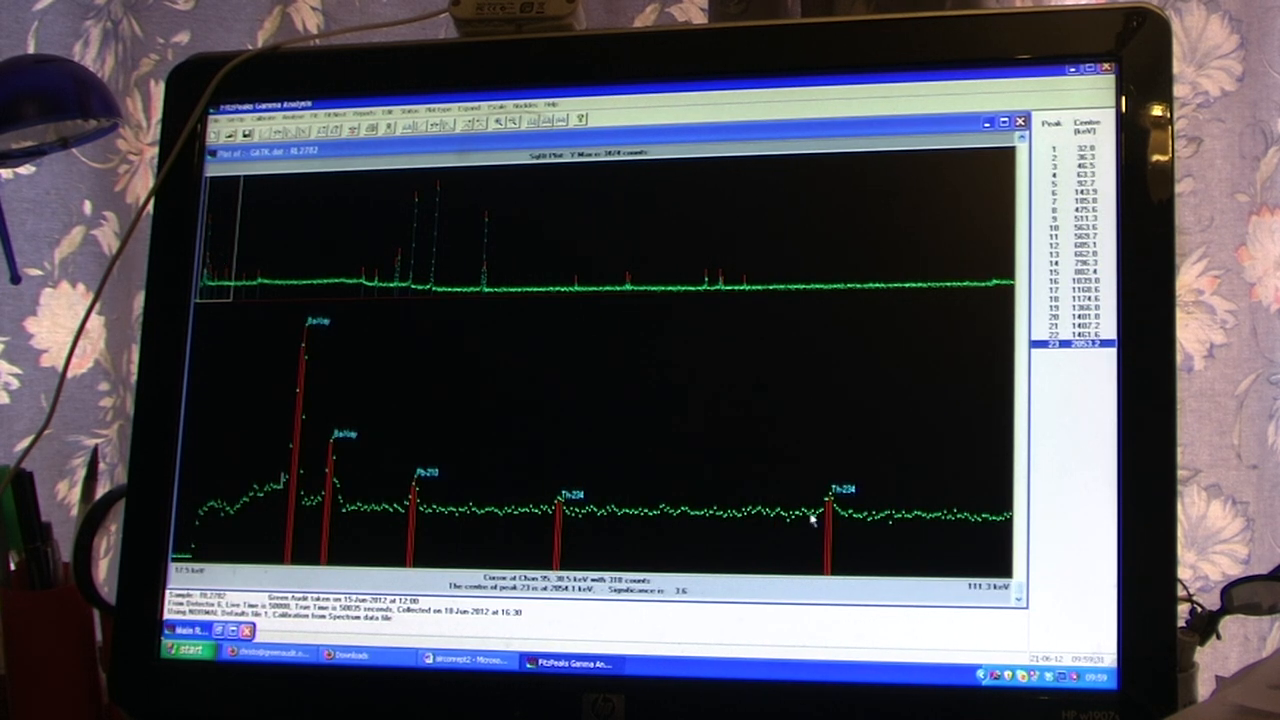
{"action": "mouse_move", "coordinate": [724, 538]}
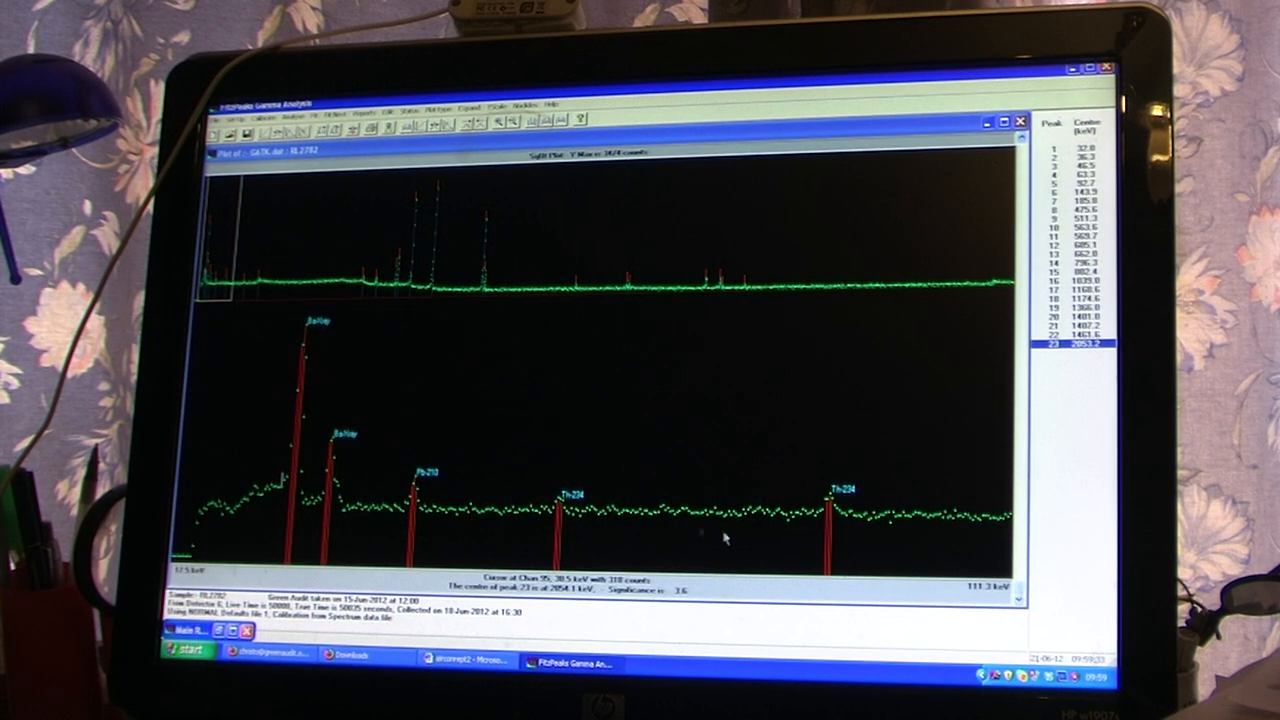
{"action": "mouse_move", "coordinate": [612, 312]}
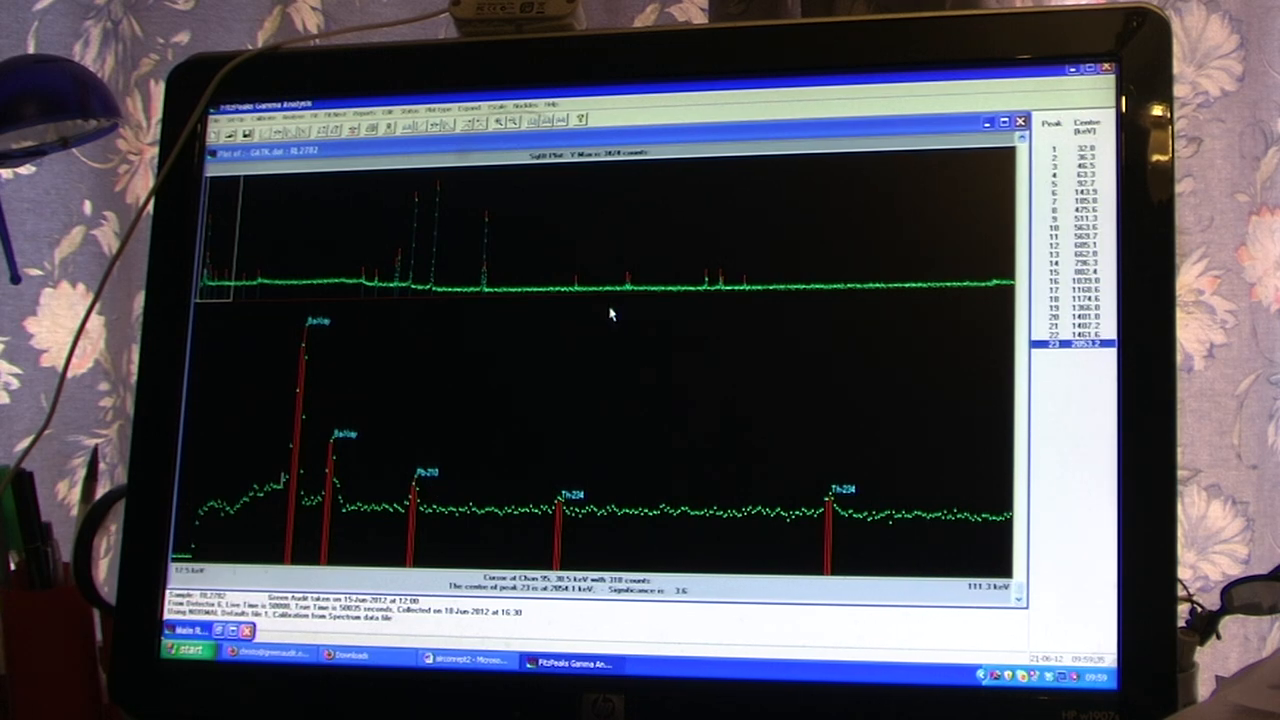